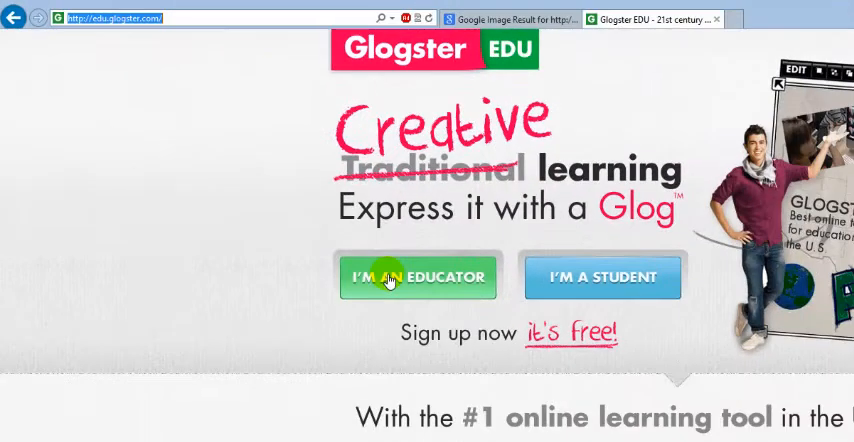
- Sign up as an educator on the free plan and scroll through the registration form
{"action": "left_click", "coordinate": [417, 277]}
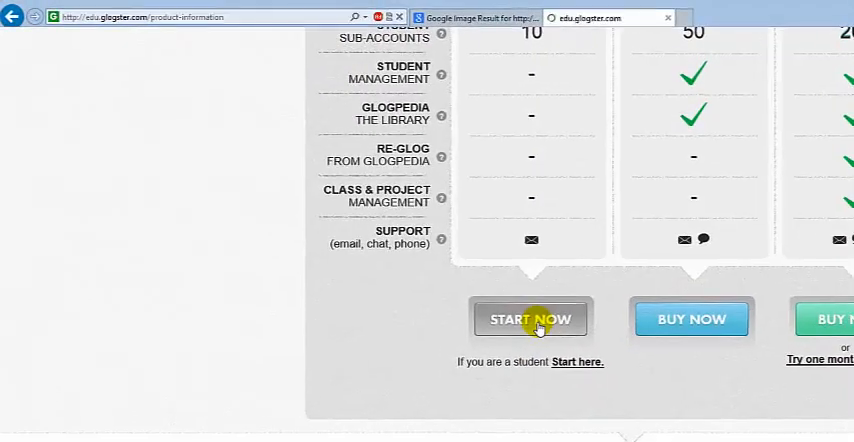
{"action": "left_click", "coordinate": [530, 318]}
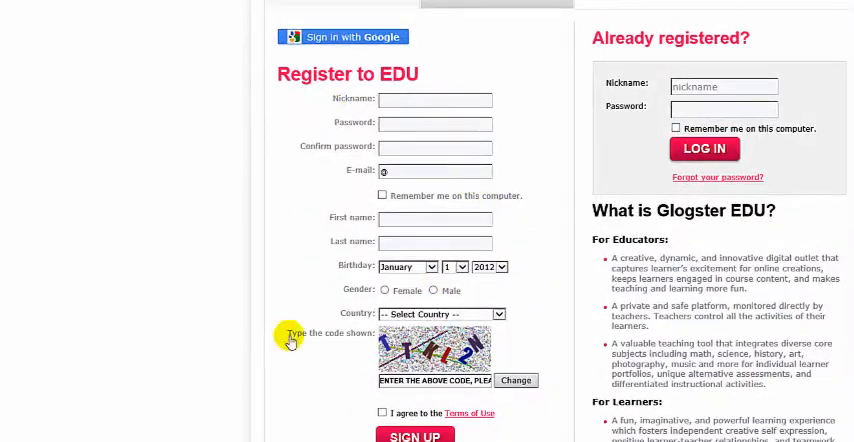
{"action": "scroll", "scroll_direction": "down", "scroll_amount": 3}
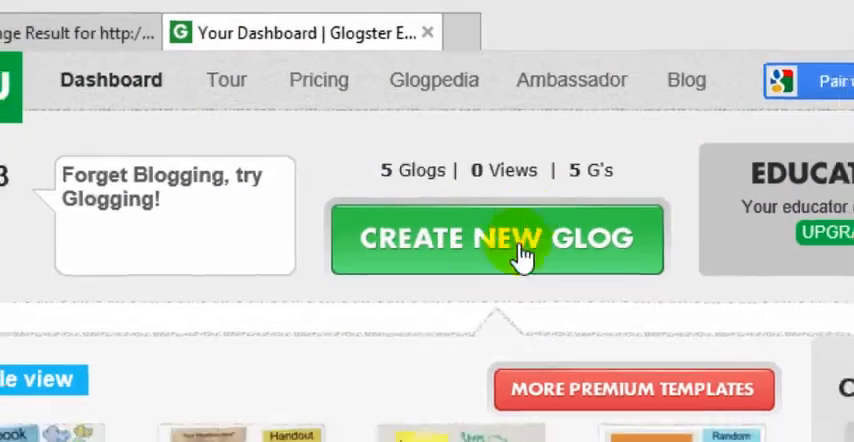
- Create a Classic Glog (glog-5552) and delete its default sample speech bubble
{"action": "left_click", "coordinate": [497, 238]}
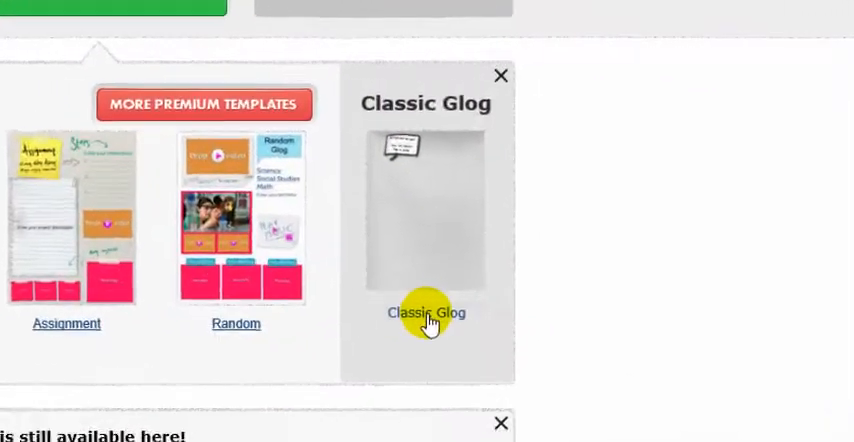
{"action": "left_click", "coordinate": [426, 313]}
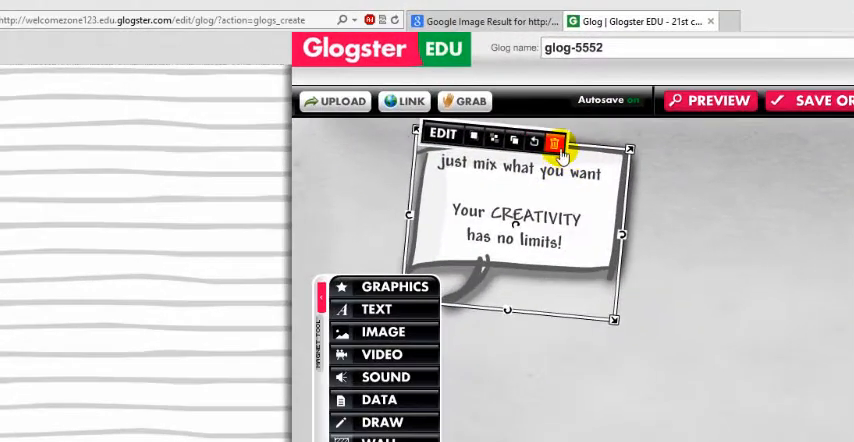
{"action": "left_click", "coordinate": [557, 141]}
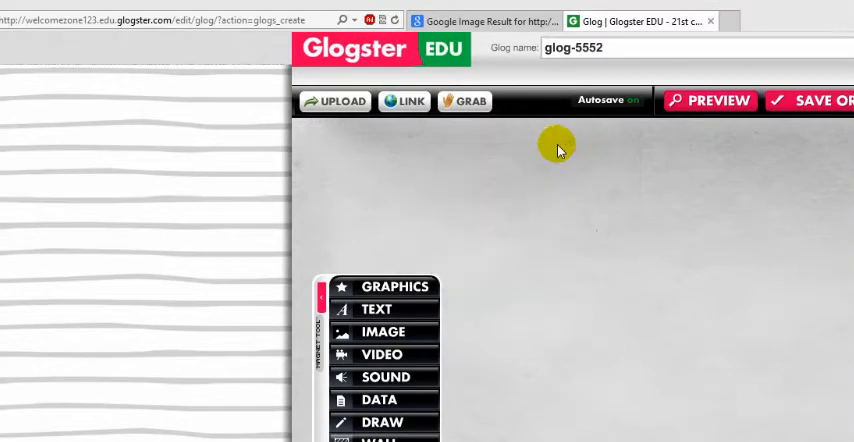
{"action": "mouse_move", "coordinate": [548, 167]}
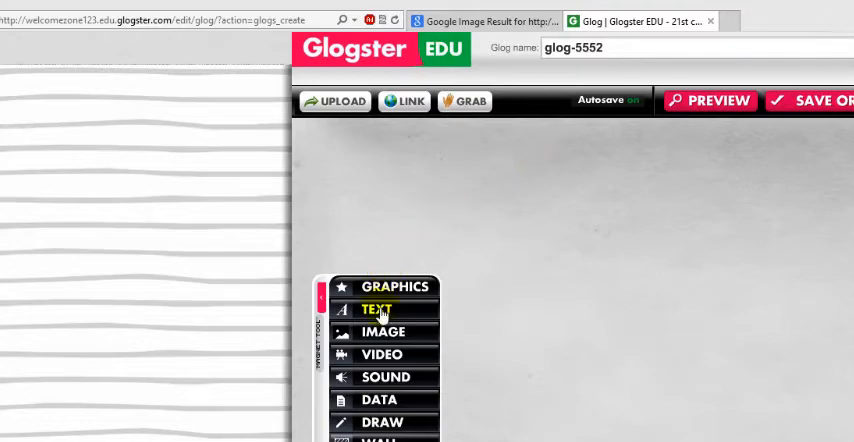
- Place the plain BUBBLE item from the Text gallery's bubbles category onto the canvas
{"action": "left_click", "coordinate": [377, 309]}
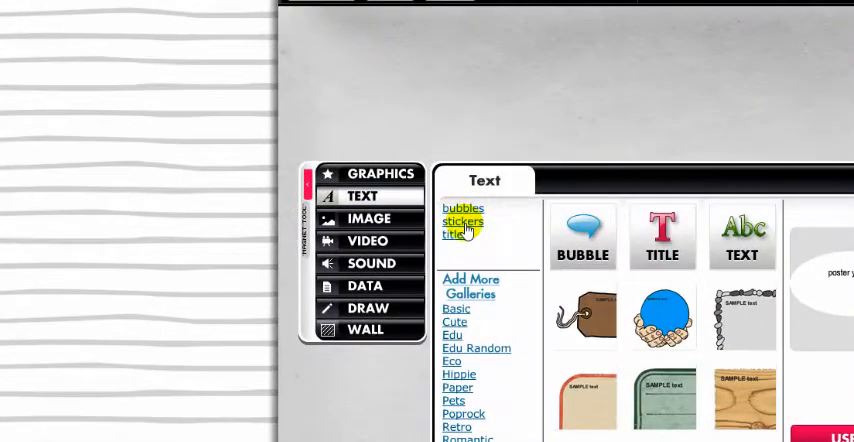
{"action": "left_click", "coordinate": [462, 221]}
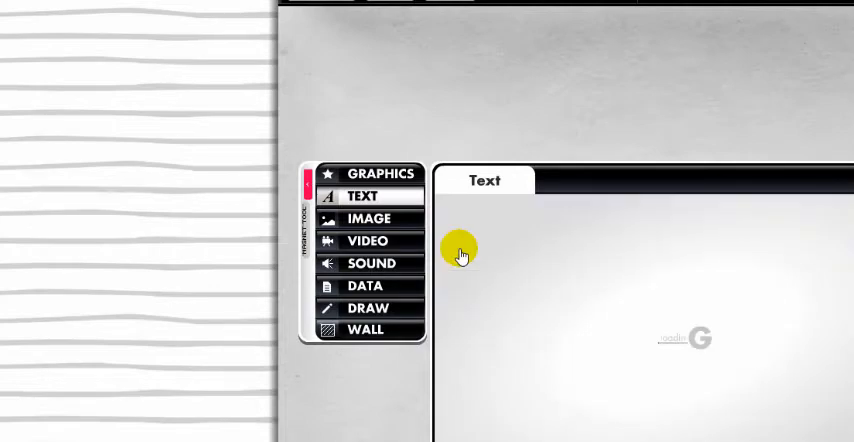
{"action": "left_click", "coordinate": [362, 195]}
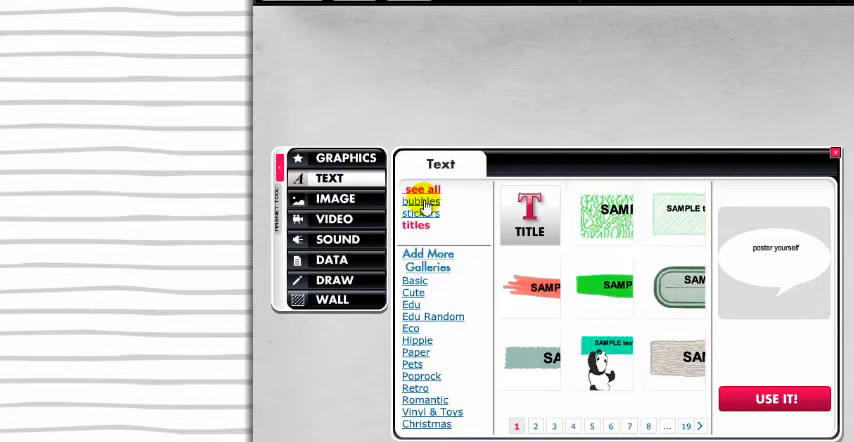
{"action": "left_click", "coordinate": [419, 202]}
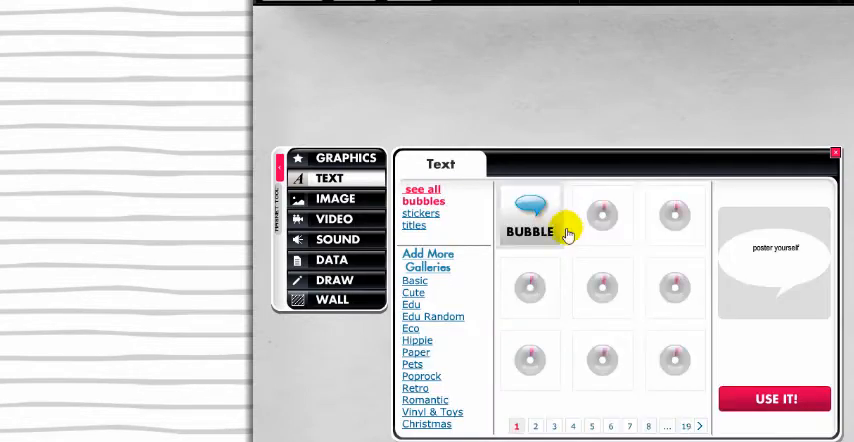
{"action": "left_click", "coordinate": [529, 215]}
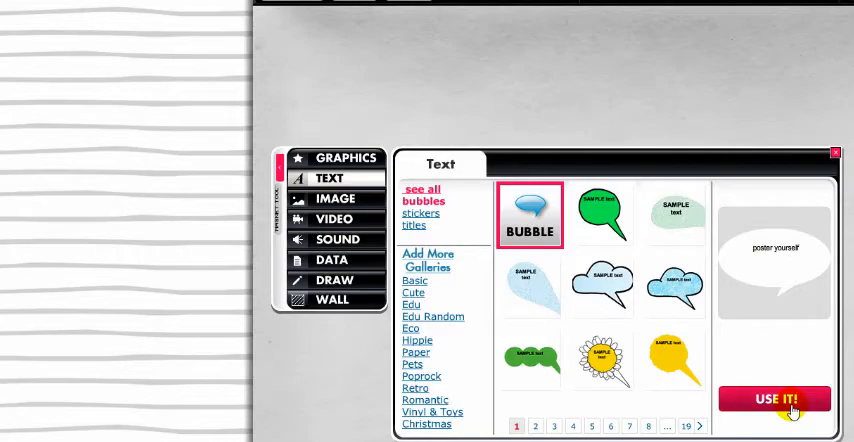
{"action": "left_click", "coordinate": [774, 399]}
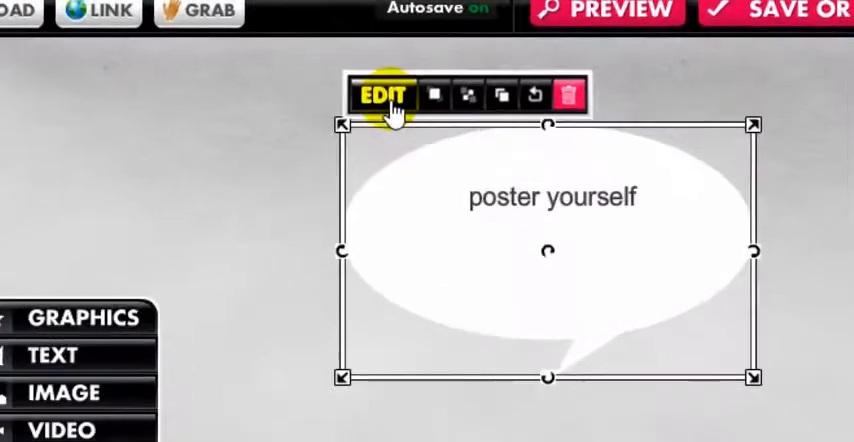
- Replace the bubble's 'poster yourself' text with 'Australia'
{"action": "left_click", "coordinate": [384, 96]}
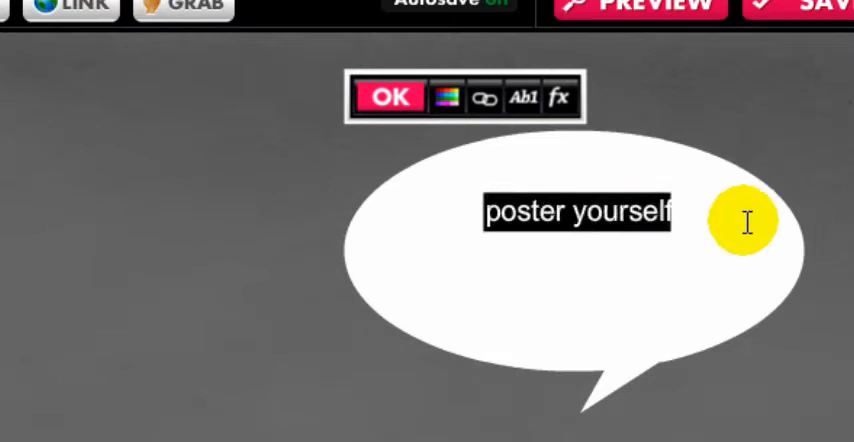
{"action": "type", "text": "Au"}
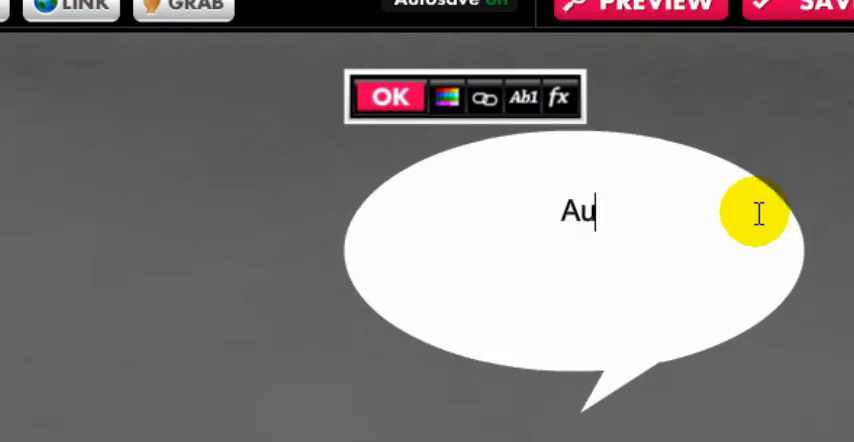
{"action": "type", "text": "stralia"}
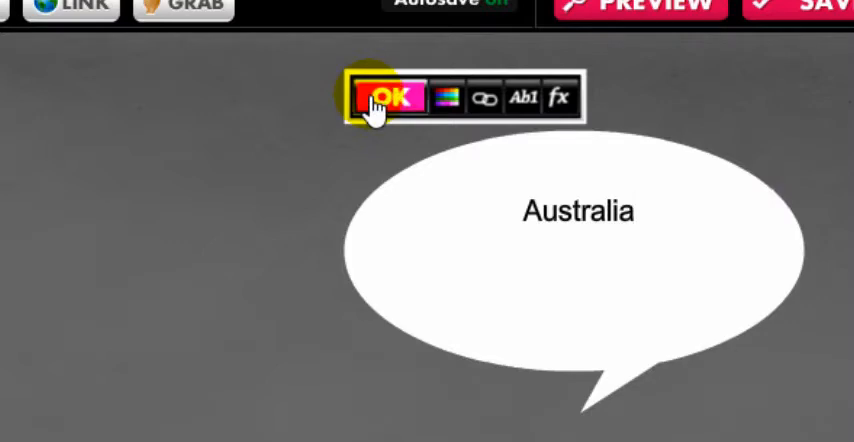
{"action": "left_click", "coordinate": [392, 97]}
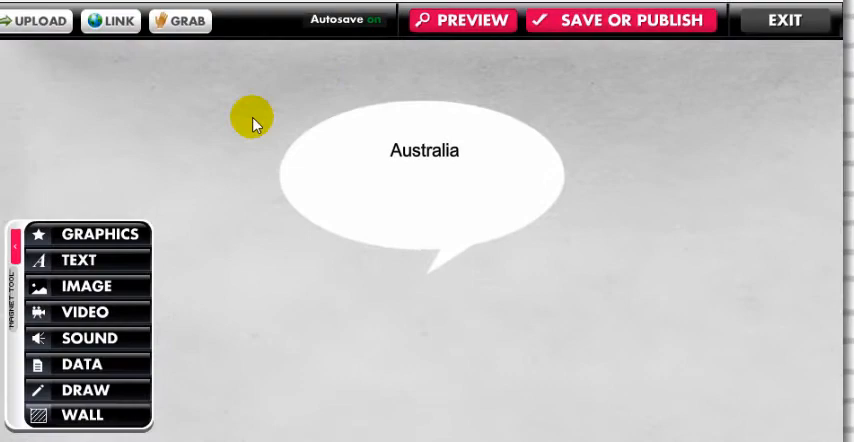
- Add the kangaroo photo to the canvas through an image web link
{"action": "left_click", "coordinate": [85, 286]}
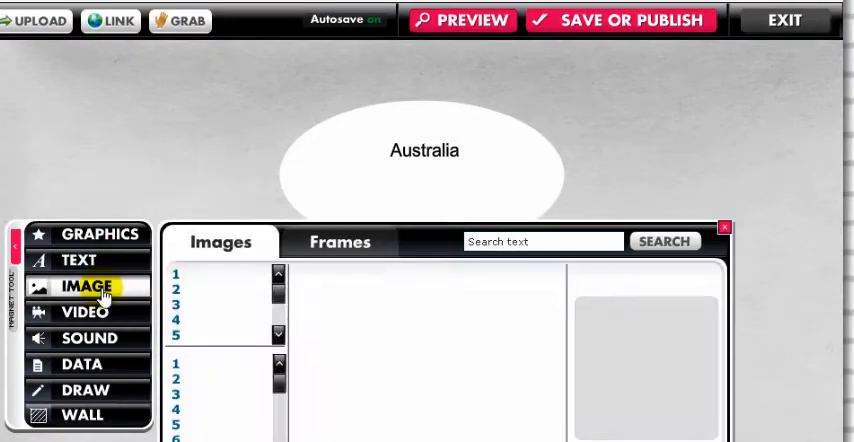
{"action": "left_click", "coordinate": [88, 287]}
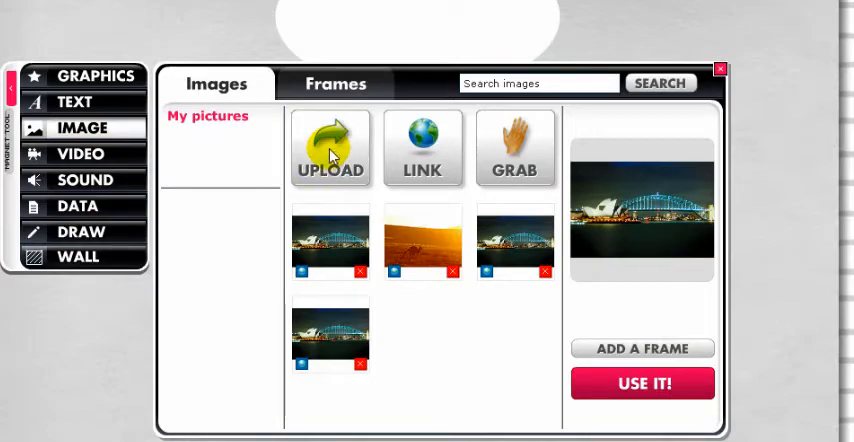
{"action": "left_click", "coordinate": [330, 148]}
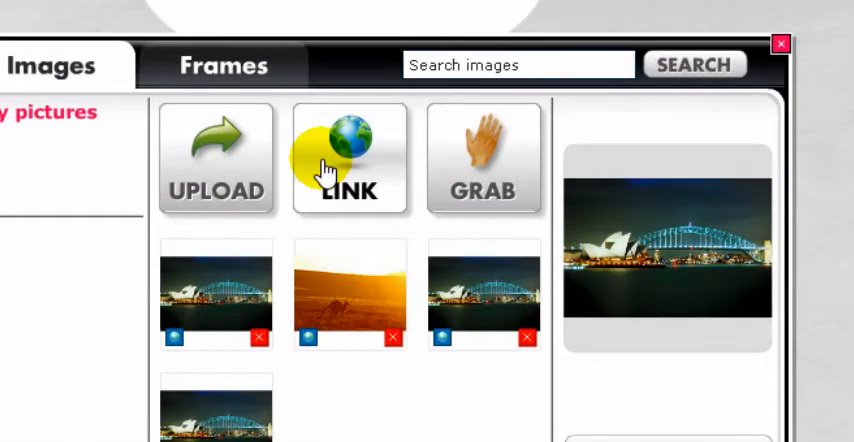
{"action": "left_click", "coordinate": [348, 160]}
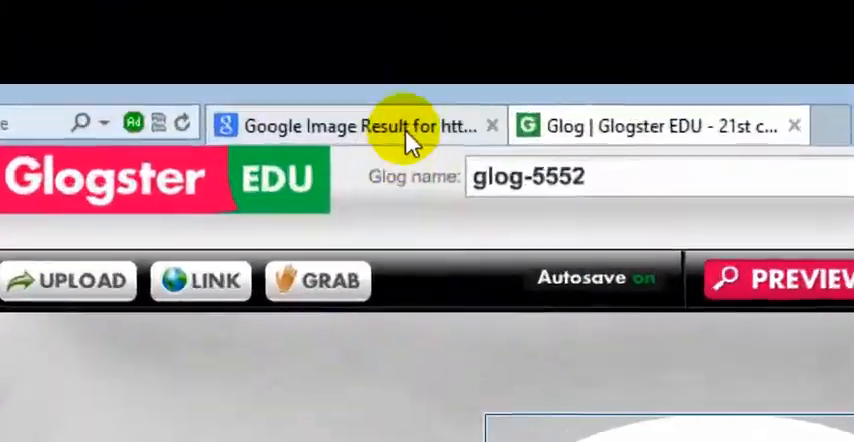
{"action": "left_click", "coordinate": [350, 125]}
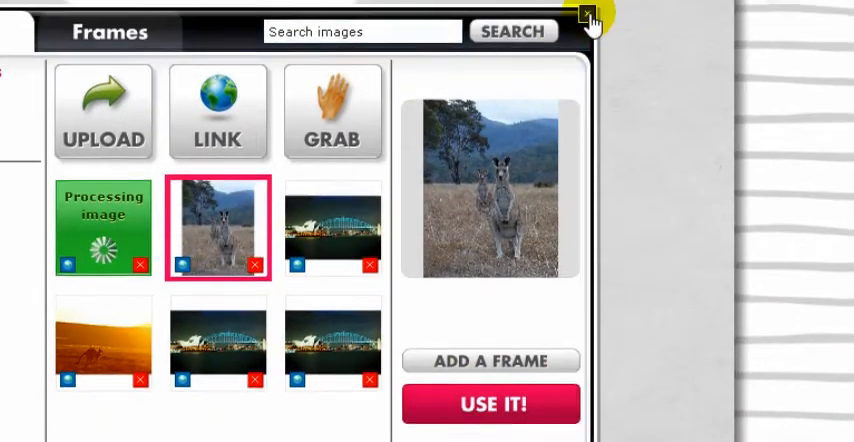
{"action": "left_click", "coordinate": [490, 403]}
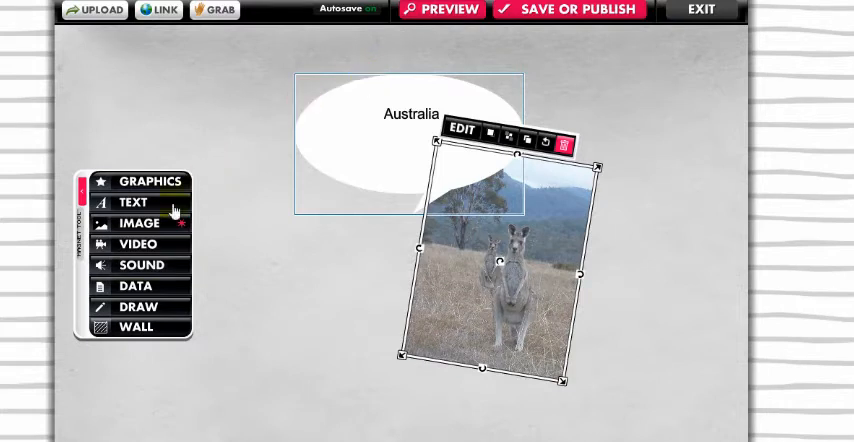
- Choose Link in the Video library to add a video from a web address
{"action": "left_click", "coordinate": [138, 244]}
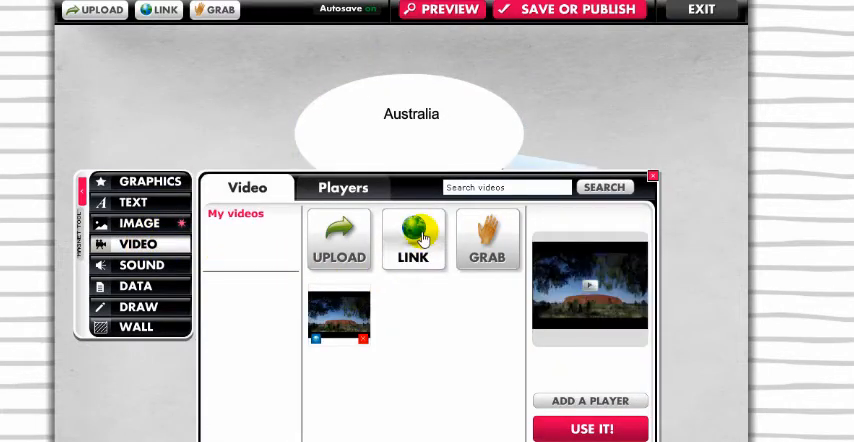
{"action": "left_click", "coordinate": [413, 240]}
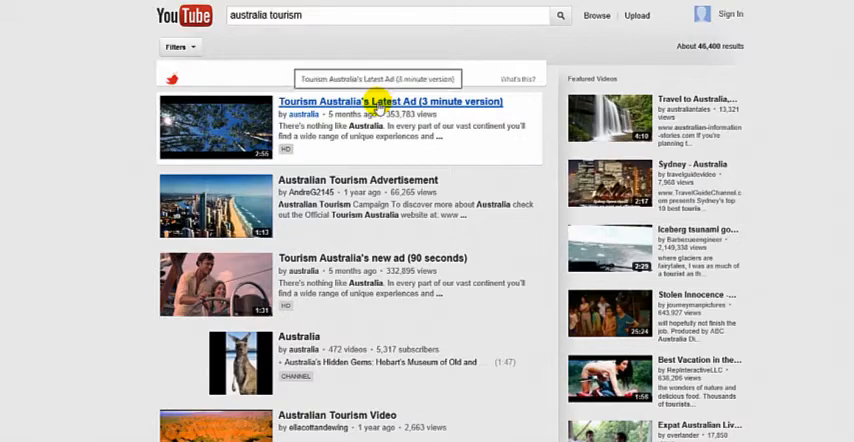
- Open the 'Tourism Australia's Latest Ad' YouTube video and copy its address
{"action": "left_click", "coordinate": [390, 101]}
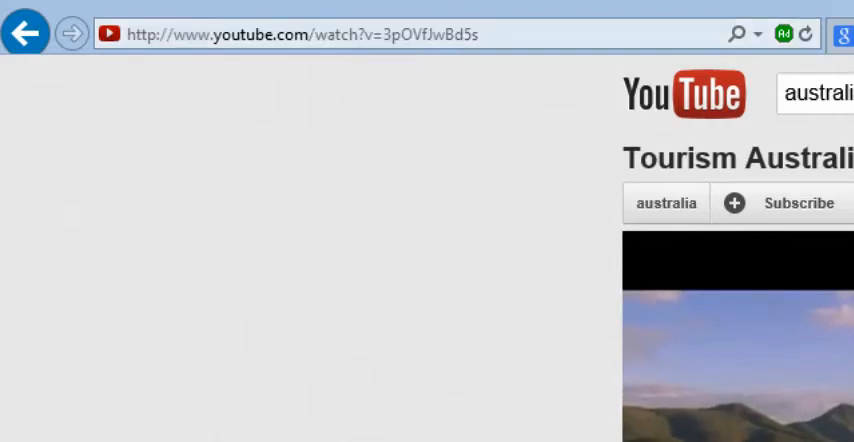
{"action": "right_click", "coordinate": [290, 33]}
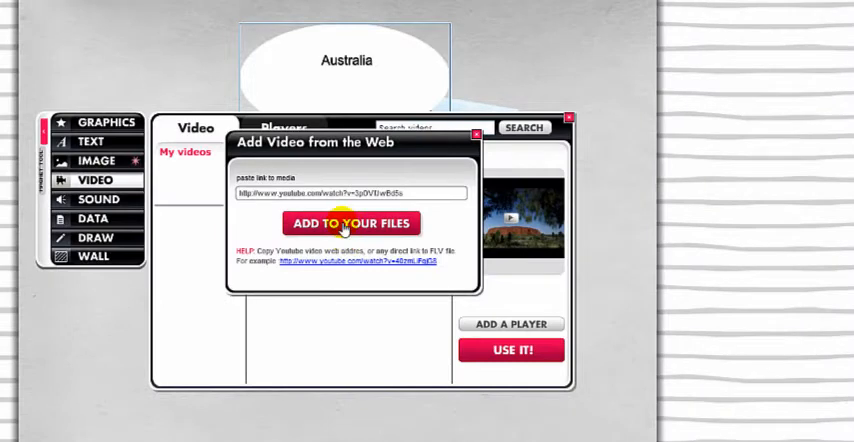
- Add the linked video to your files, retrying after an error, and place it on the canvas
{"action": "left_click", "coordinate": [351, 223]}
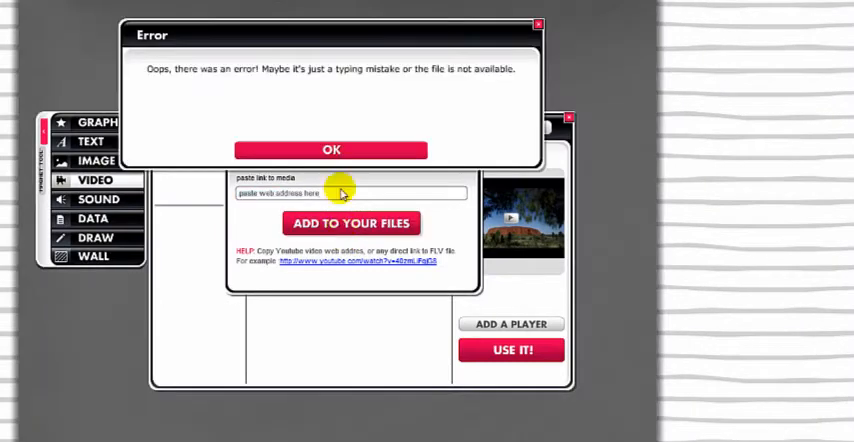
{"action": "left_click", "coordinate": [331, 149]}
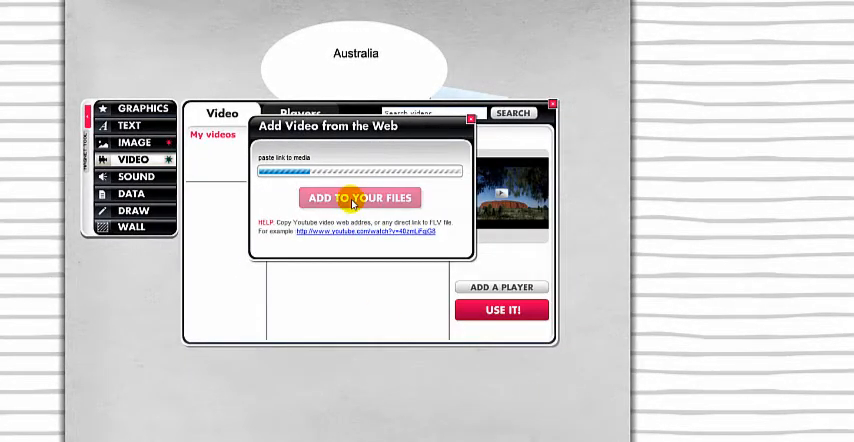
{"action": "left_click", "coordinate": [360, 197]}
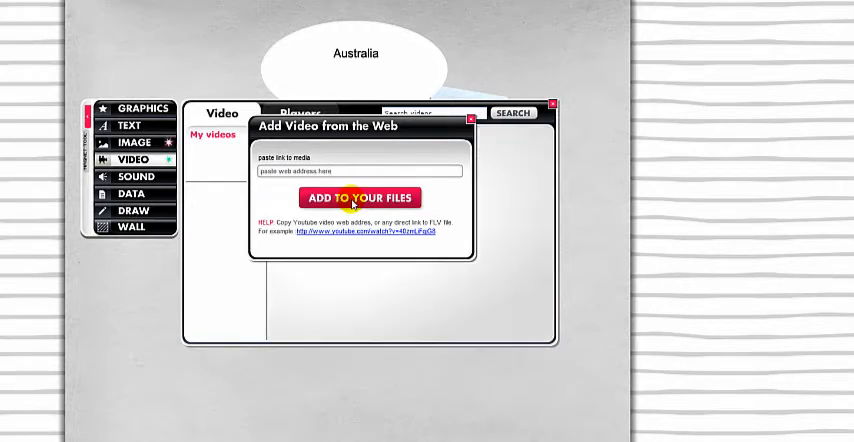
{"action": "left_click", "coordinate": [470, 118]}
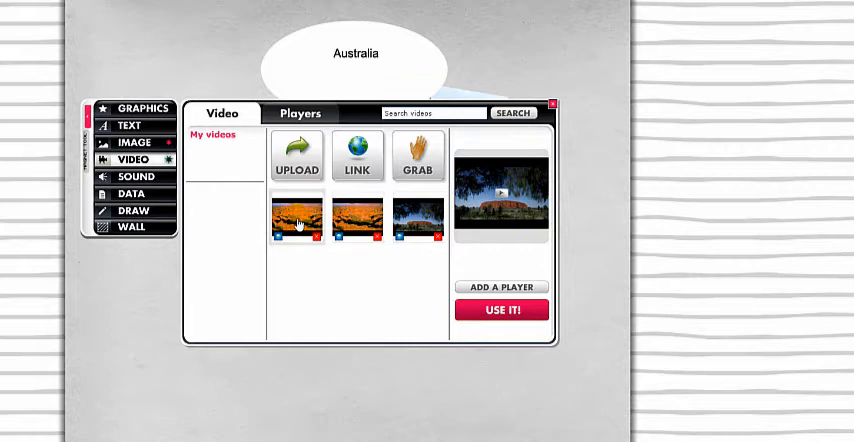
{"action": "left_click", "coordinate": [296, 217]}
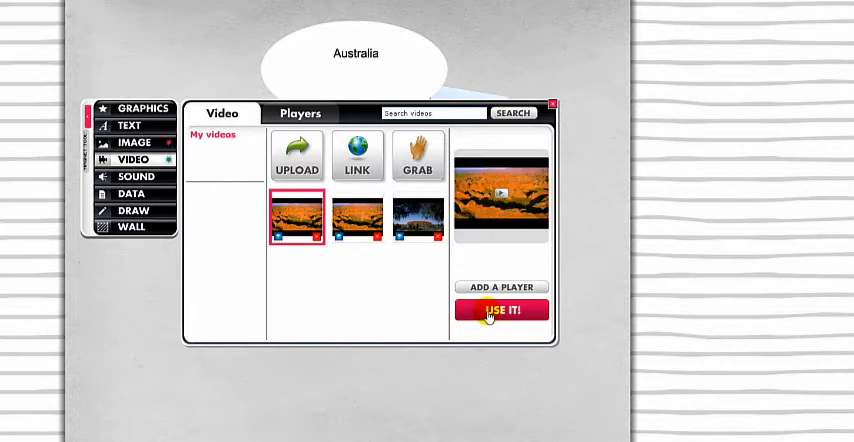
{"action": "left_click", "coordinate": [501, 309]}
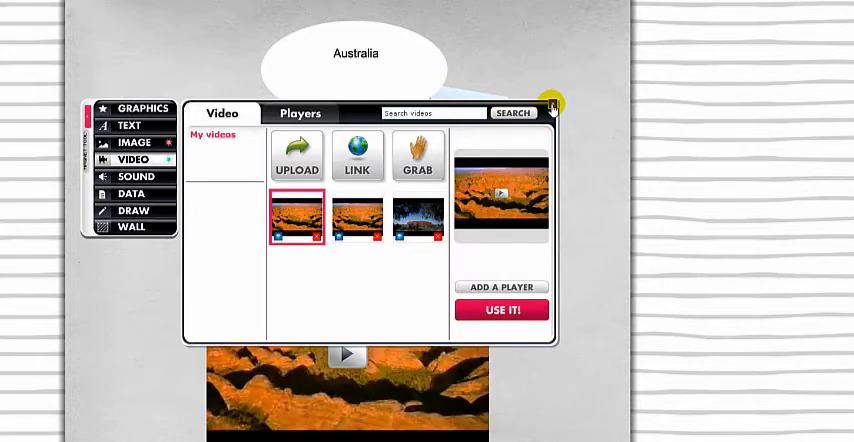
{"action": "left_click", "coordinate": [501, 310]}
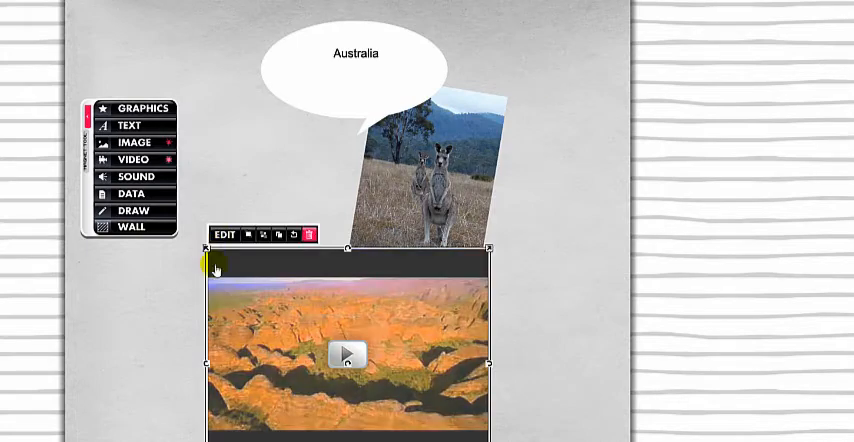
- Drag the video player into its final position, then save and publish the glog
{"action": "left_click_drag", "start_coordinate": [207, 262], "coordinate": [390, 330]}
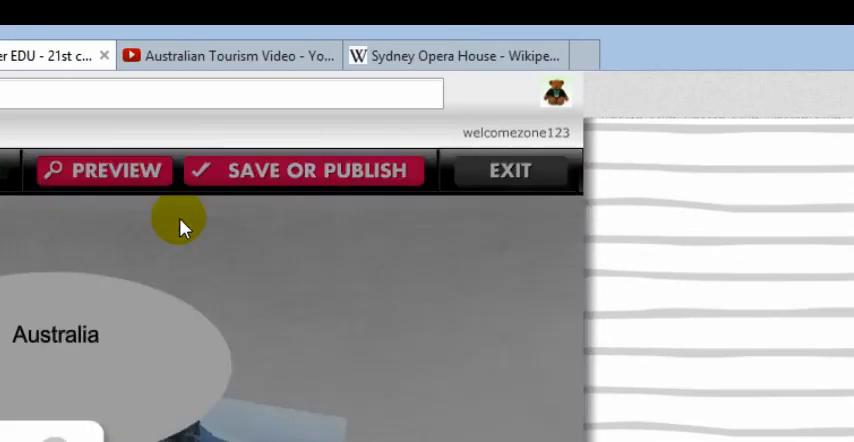
{"action": "left_click", "coordinate": [303, 170]}
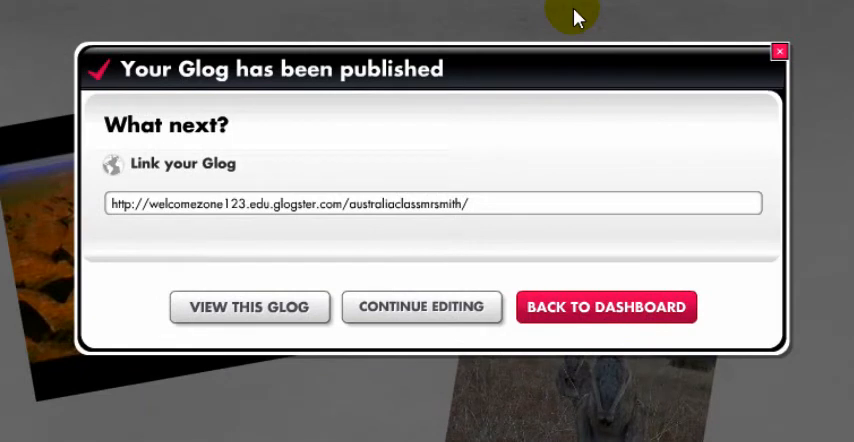